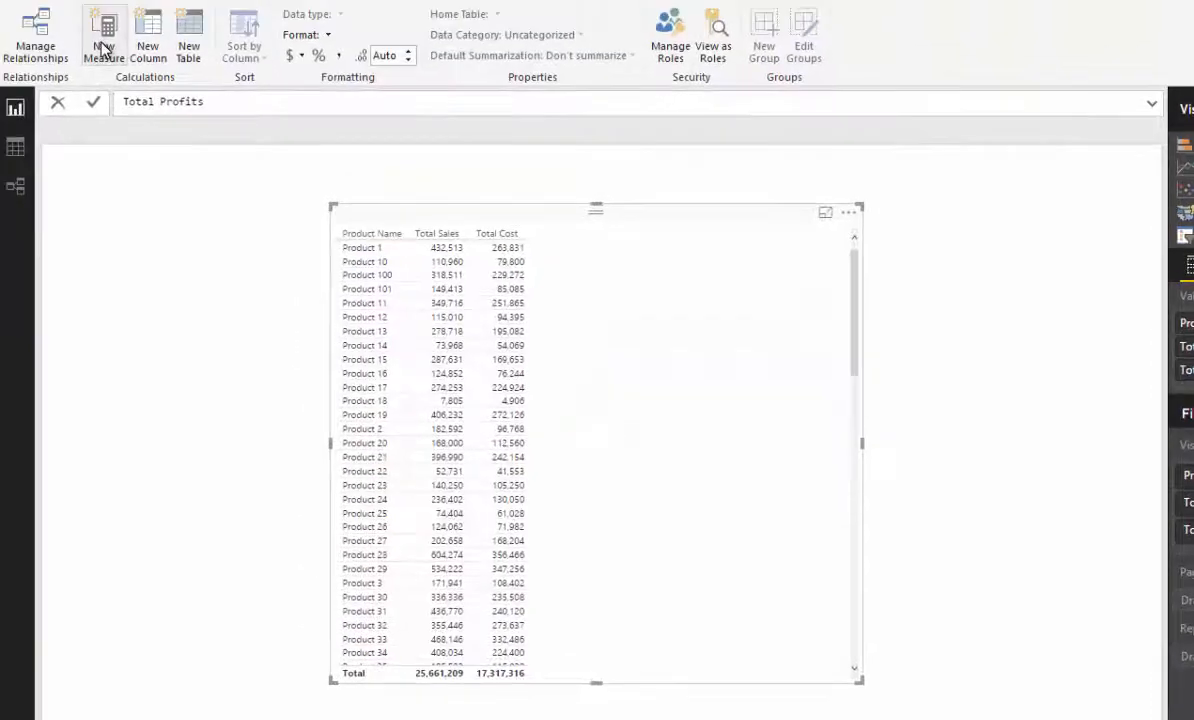
# Start the Total Profits formula as [Total Sales] - [Total Cost] after the equals sign
pyautogui.write('= [Total Sales] - [Total Cost')
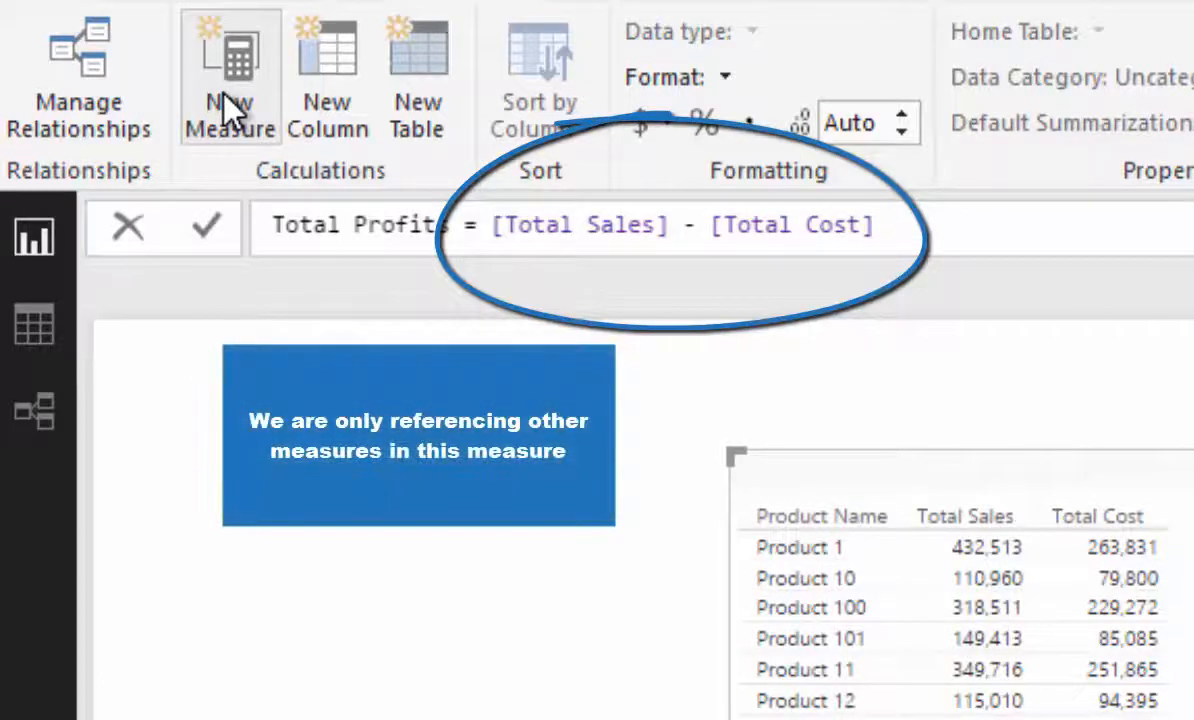
pyautogui.doubleClick(578, 224)
pyautogui.write('Profit Margins =')
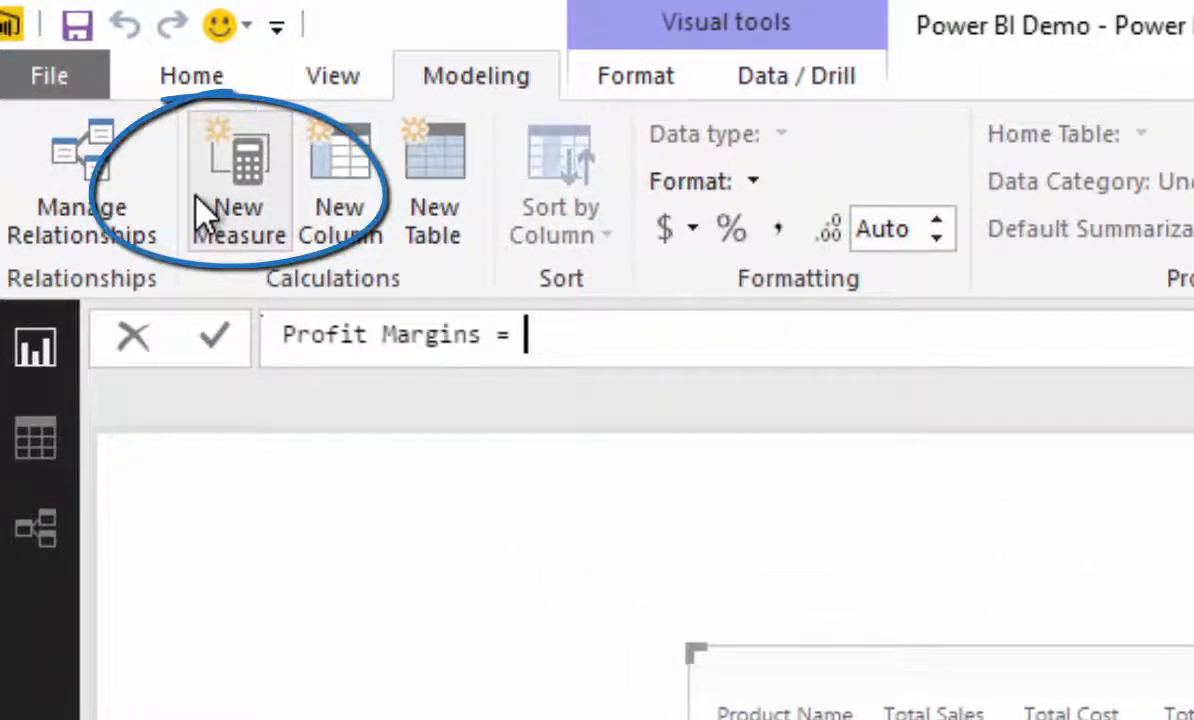
# Write Profit Margins = DIVIDE([Total Profits], [Total Sales]) choosing Total Sales from IntelliSense
pyautogui.write('DIVIDE(')
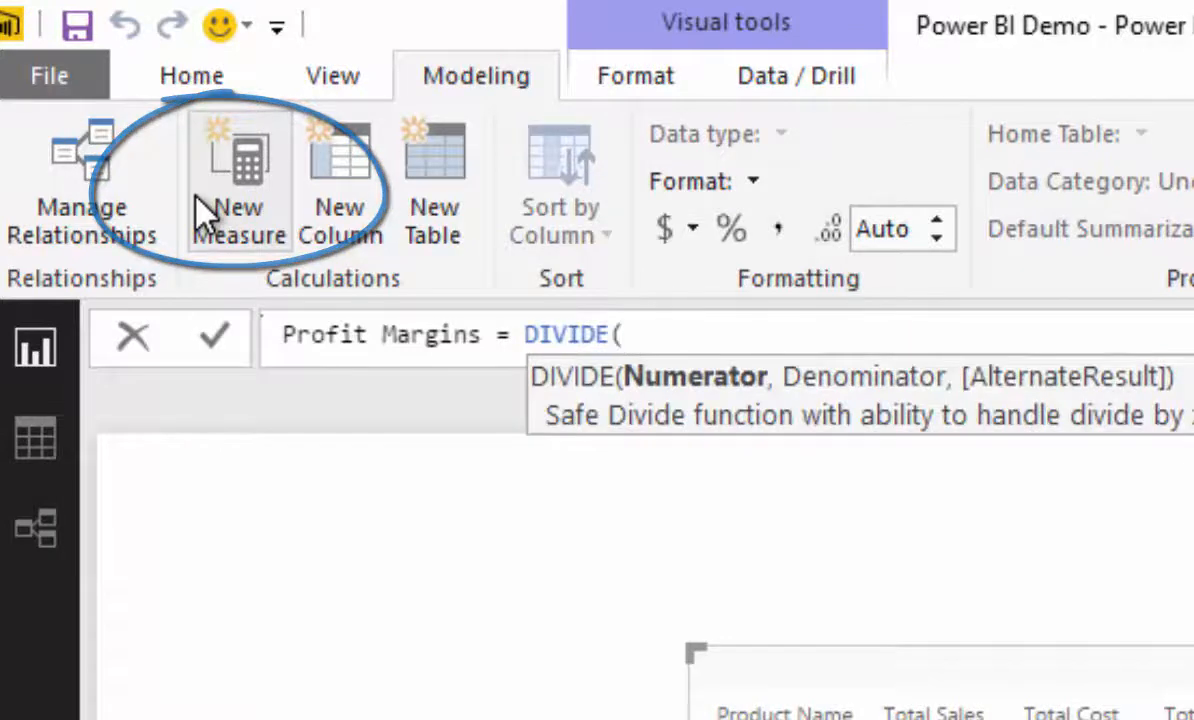
pyautogui.write('[Total Profits],')
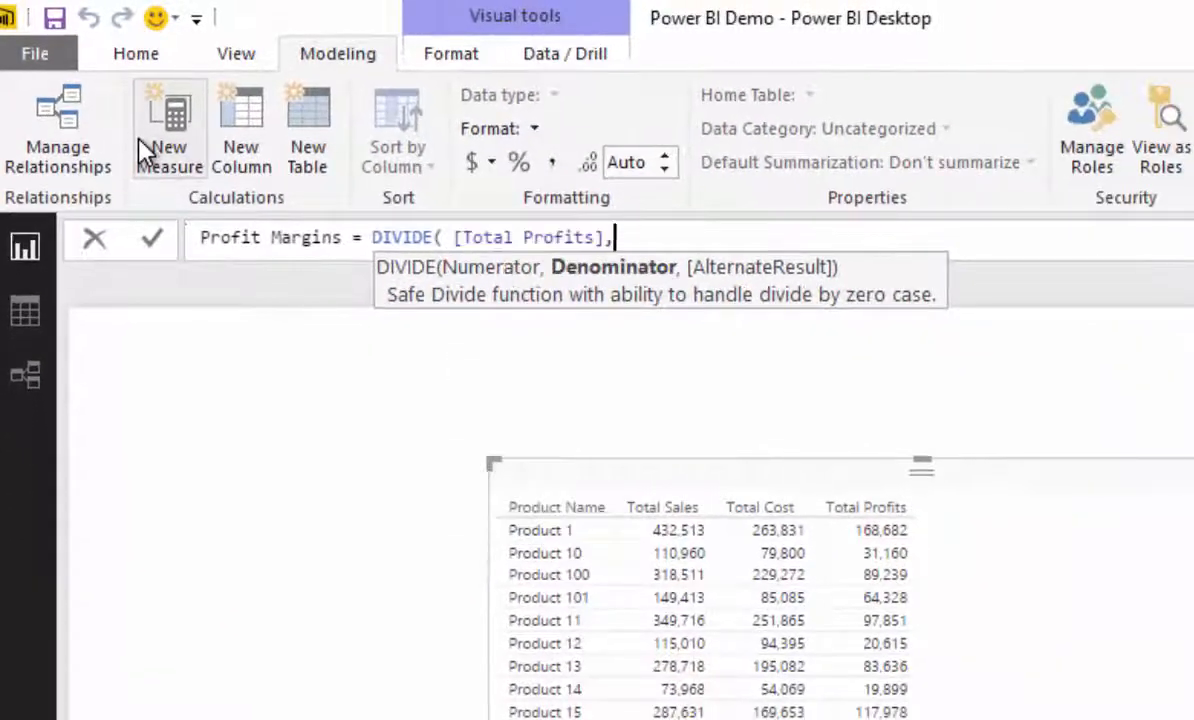
pyautogui.write('Total')
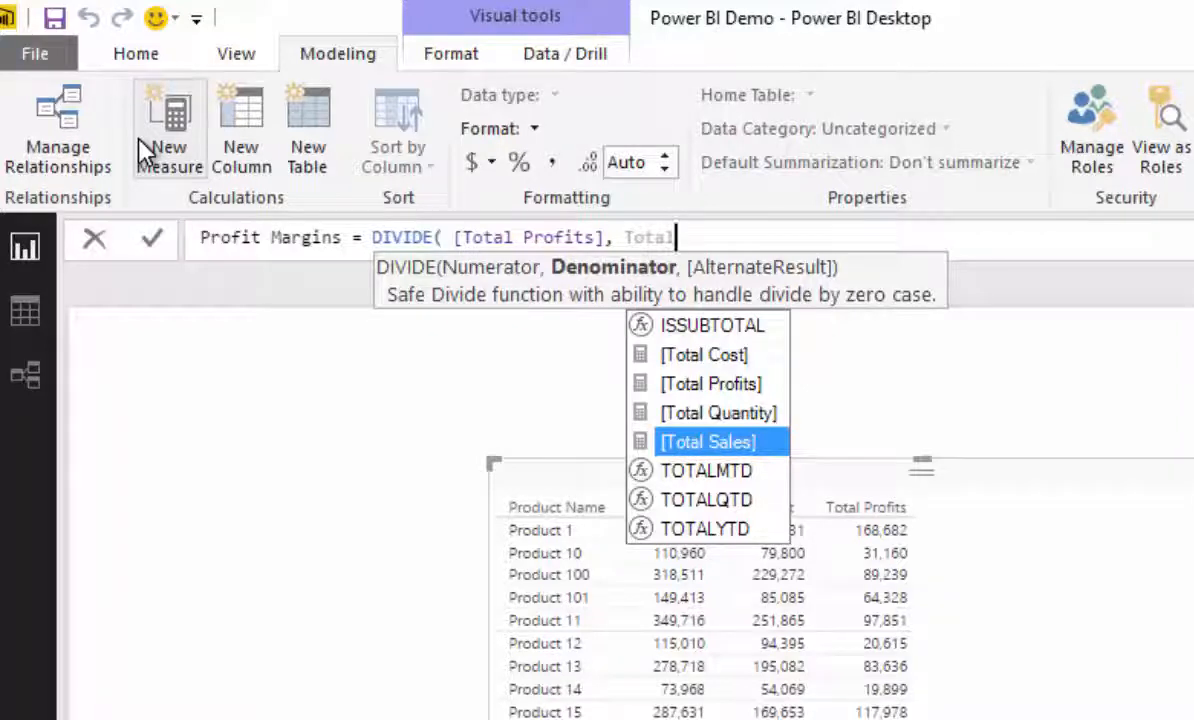
pyautogui.click(708, 441)
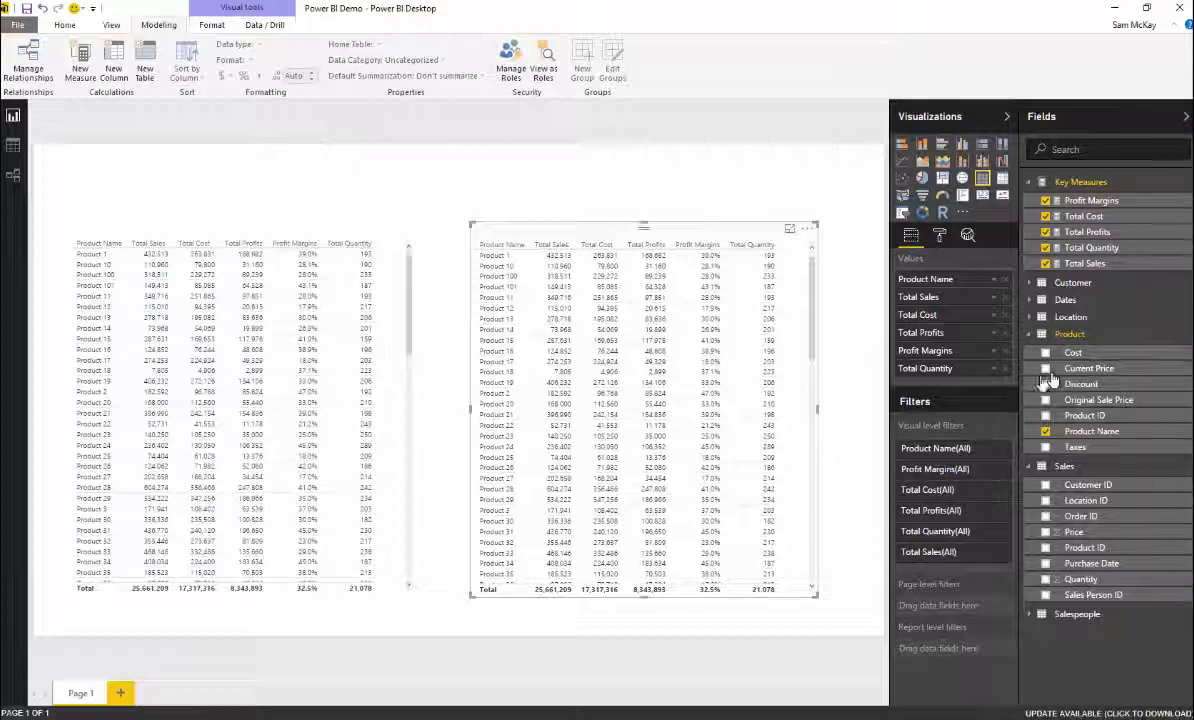
# Expand the Customer table in the Fields pane to list Customer ID and Customer Name
pyautogui.click(1038, 282)
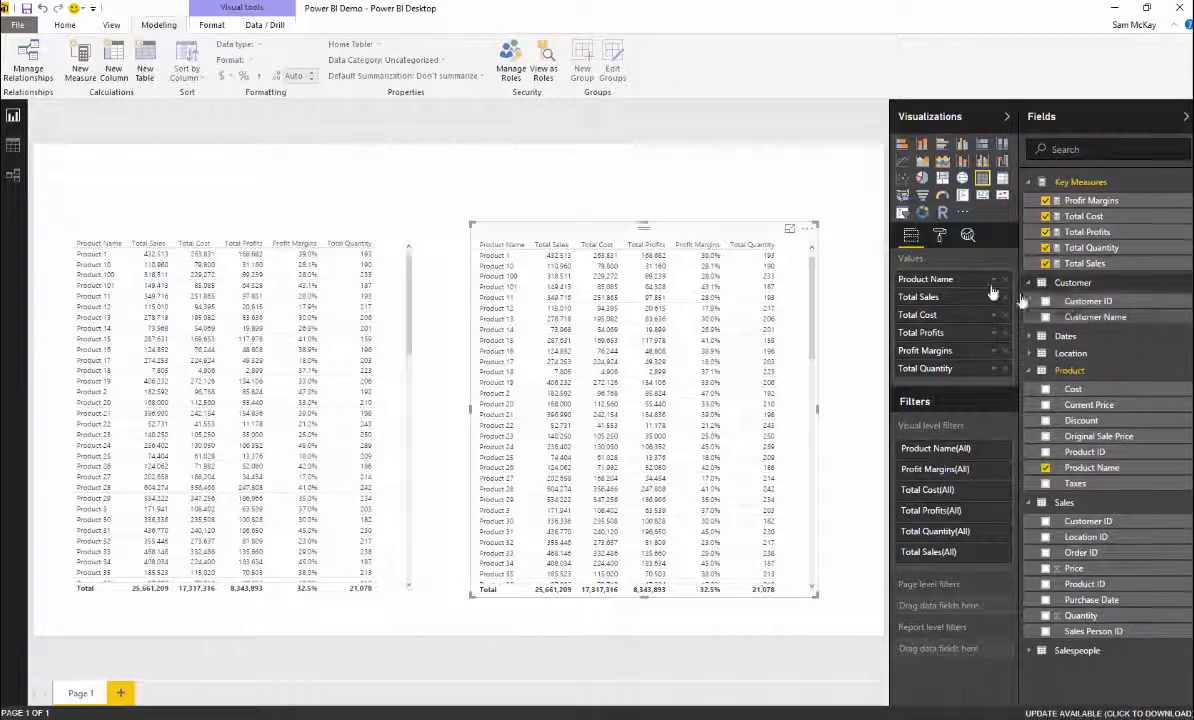